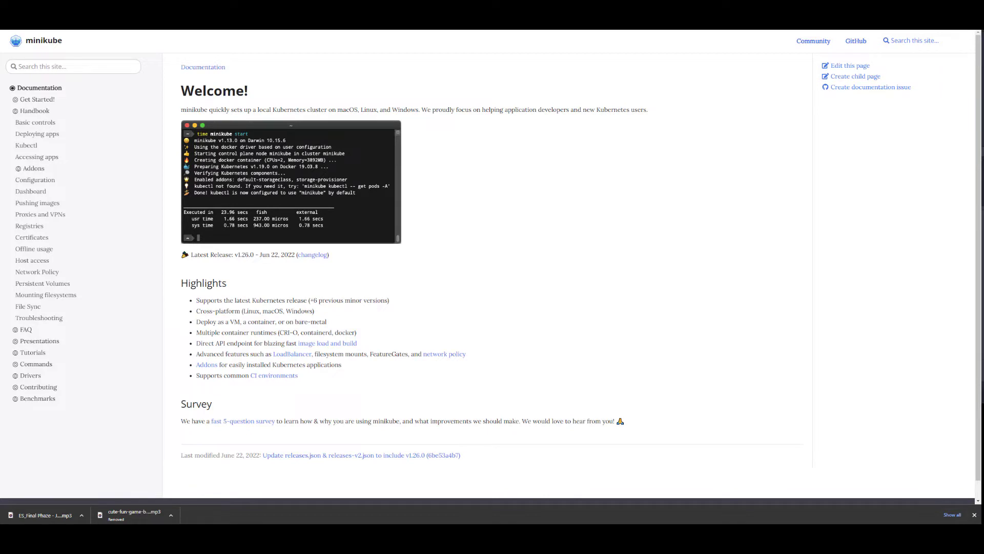
mouse_move(767, 252)
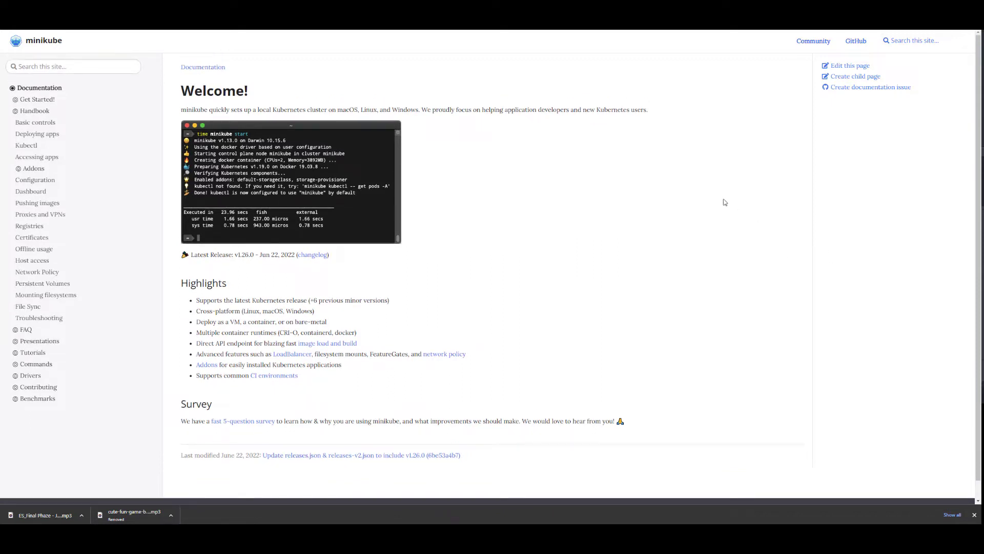
mouse_move(757, 181)
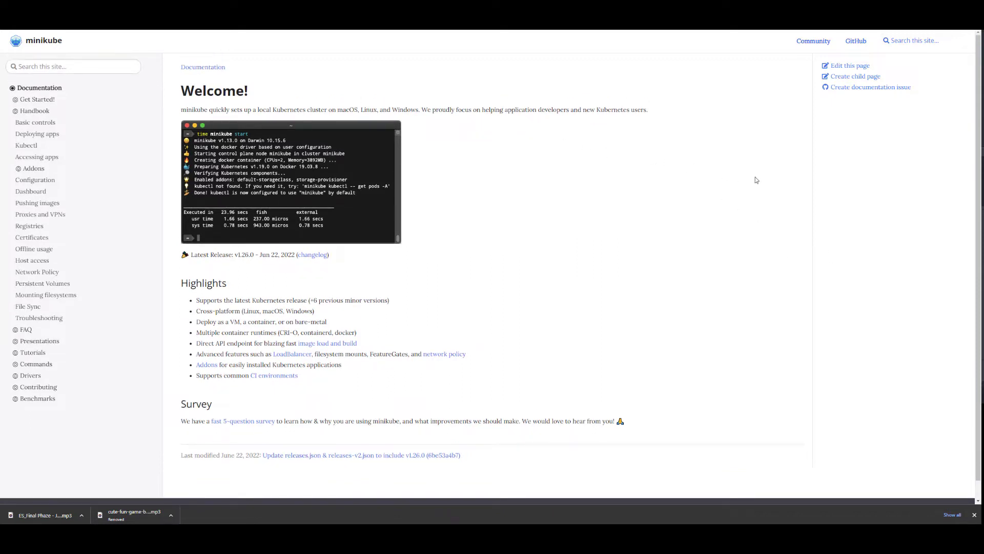
mouse_move(775, 183)
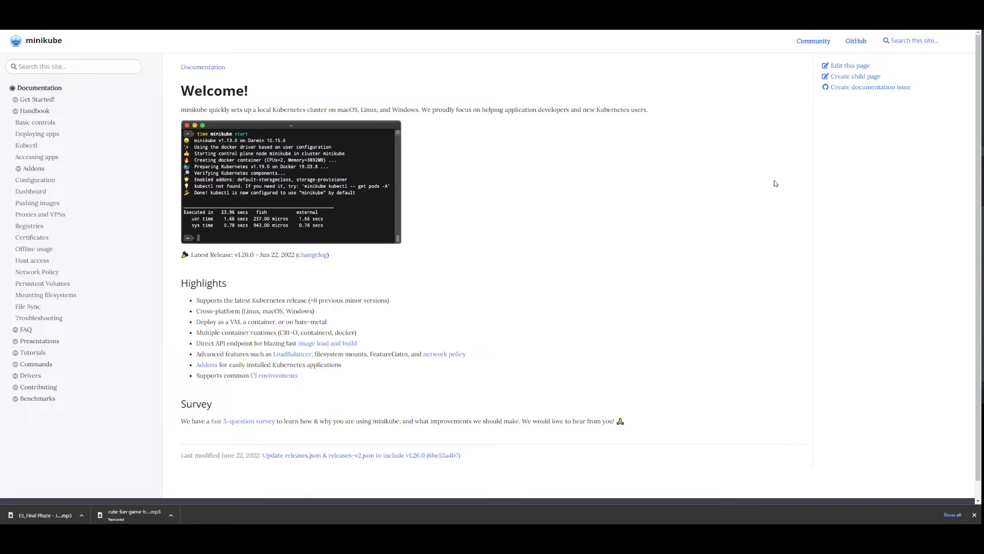
mouse_move(810, 192)
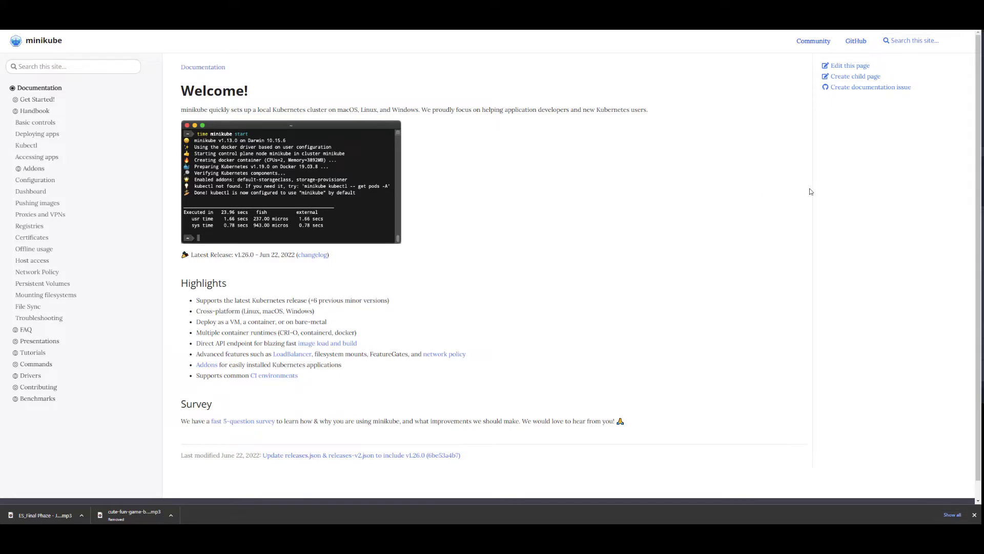
mouse_move(35, 122)
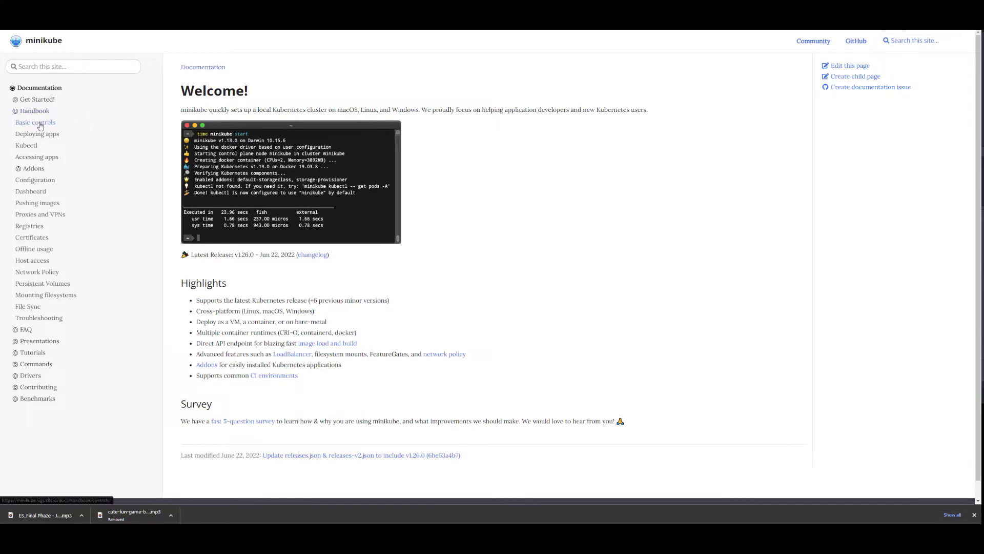
Navigate the Handbook sidebar from the Kubectl page to the Basic controls page.
click(26, 145)
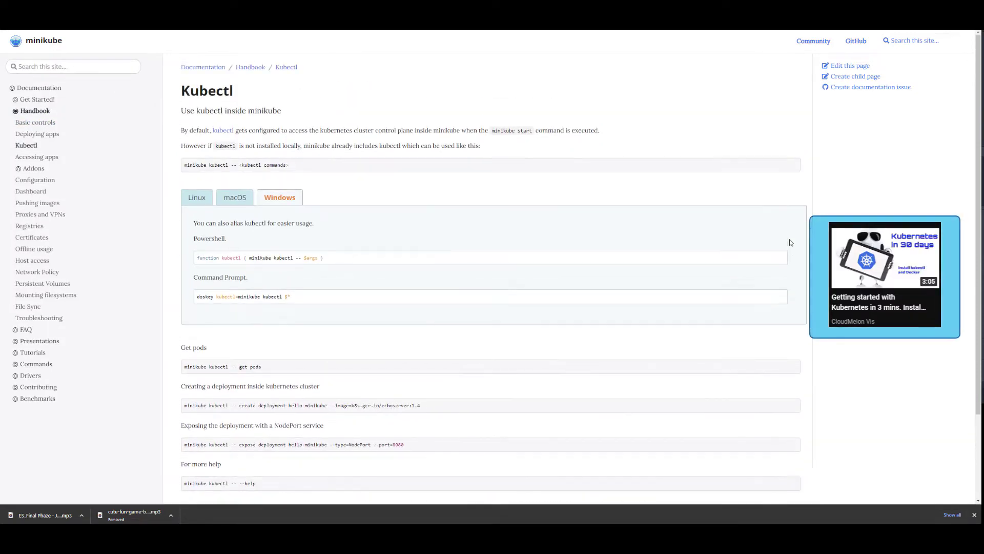
mouse_move(613, 197)
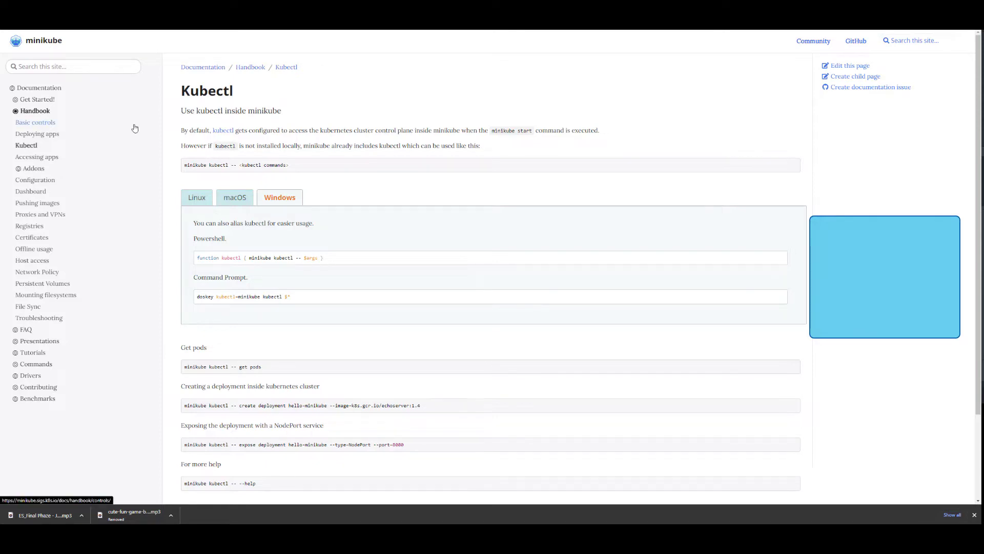
click(35, 122)
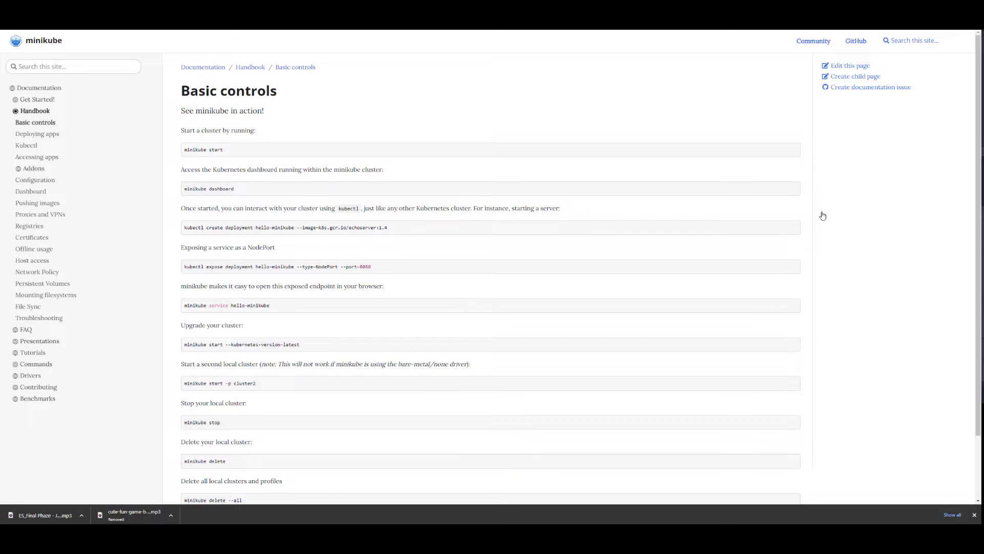
mouse_move(943, 234)
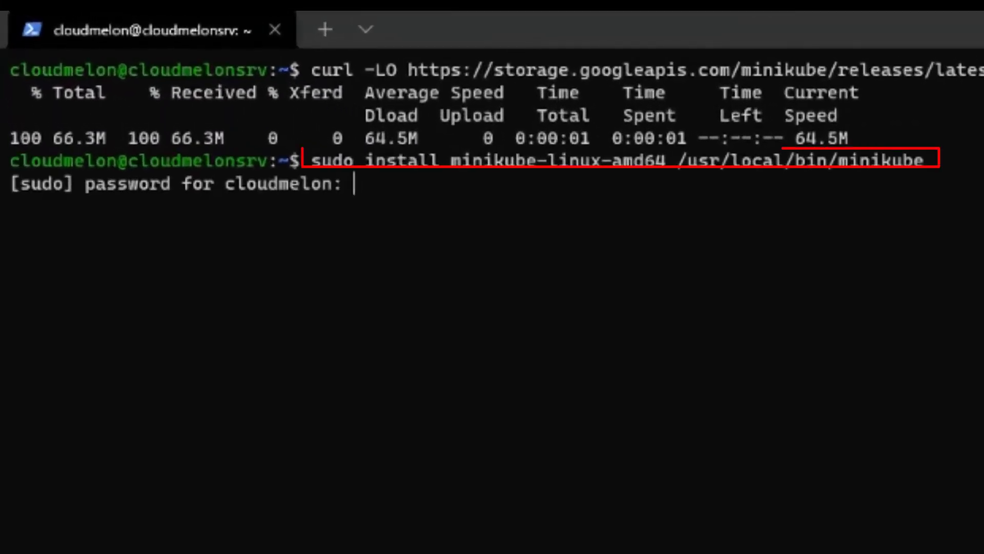
Submit the sudo password so minikube installs and the docker-driver cluster starts.
key(Return)
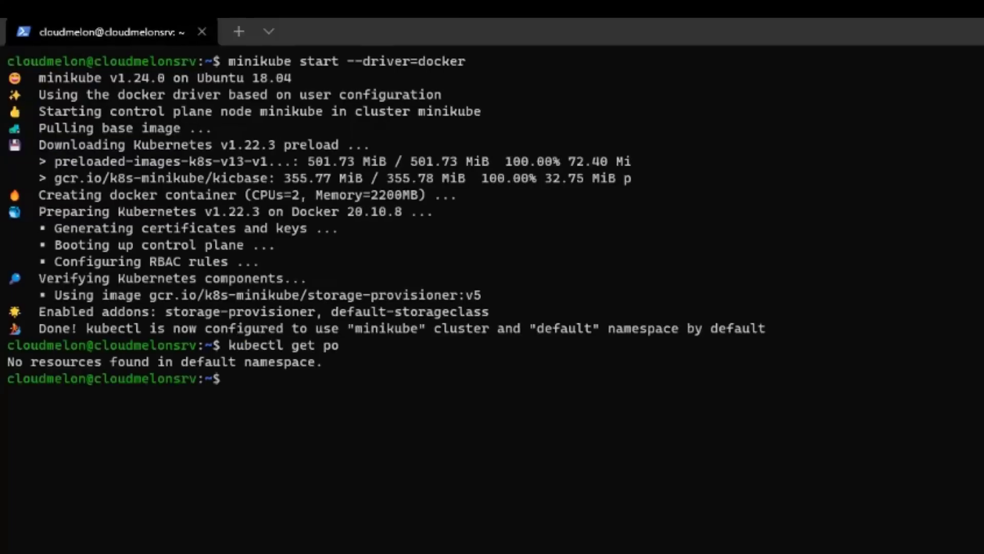
Run kubectl get no to show the minikube node as Ready.
text(kubectl ge)
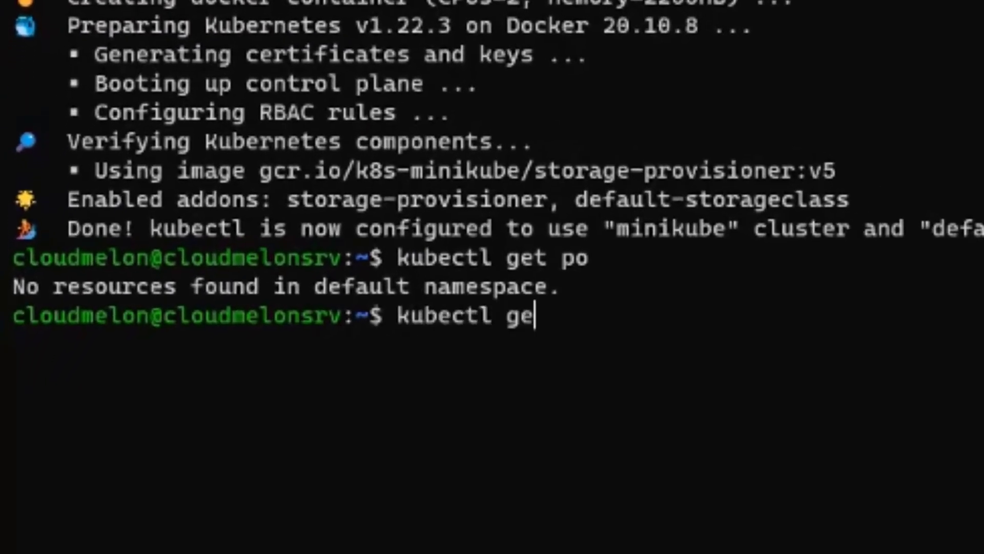
key(Return)
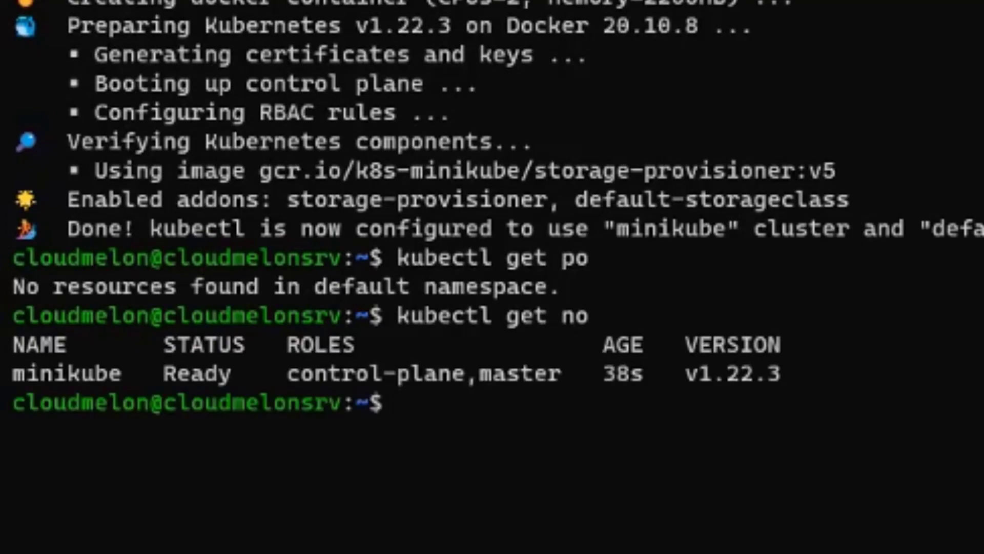
Run kubectl get po -A to list the kube-system pods Running in all namespaces.
text(k)
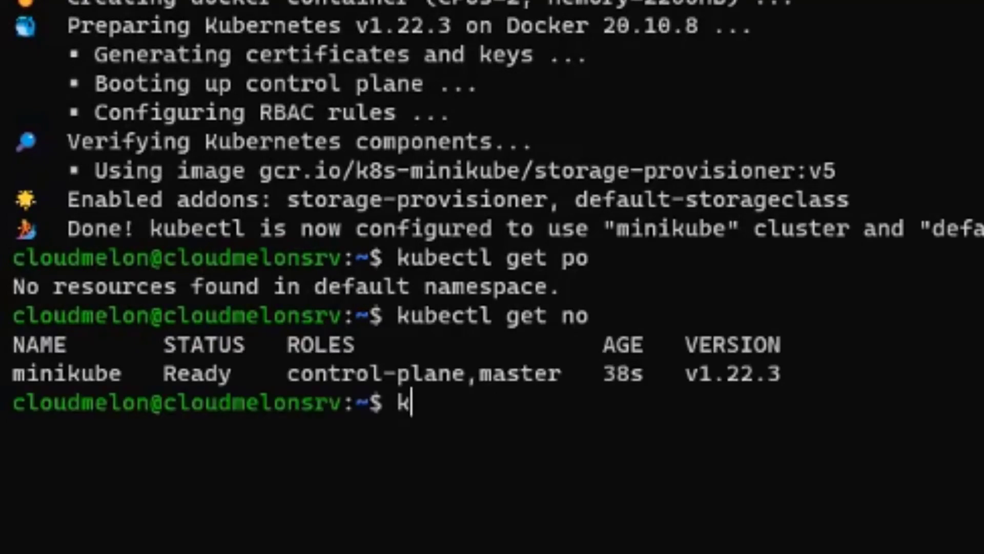
text(ubectl get po -A)
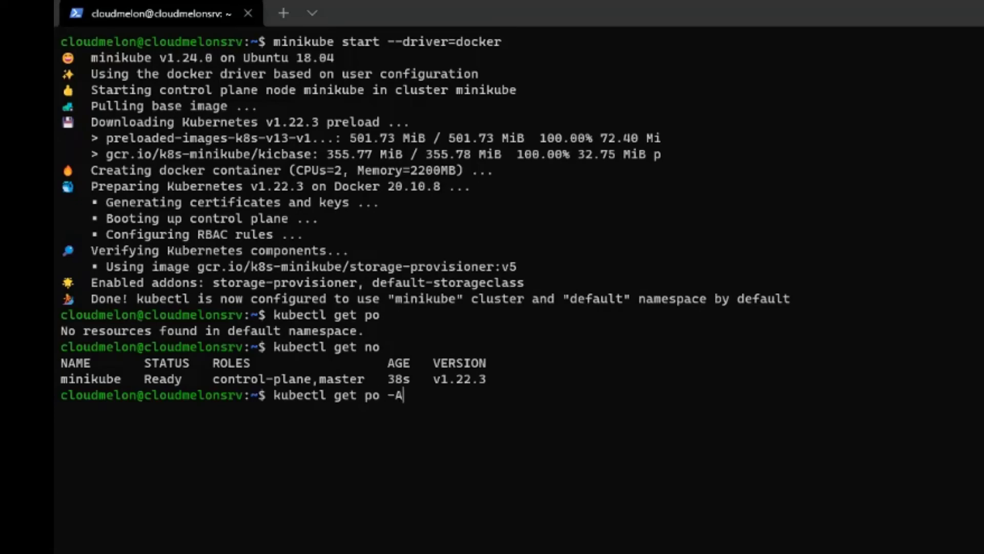
key(Return)
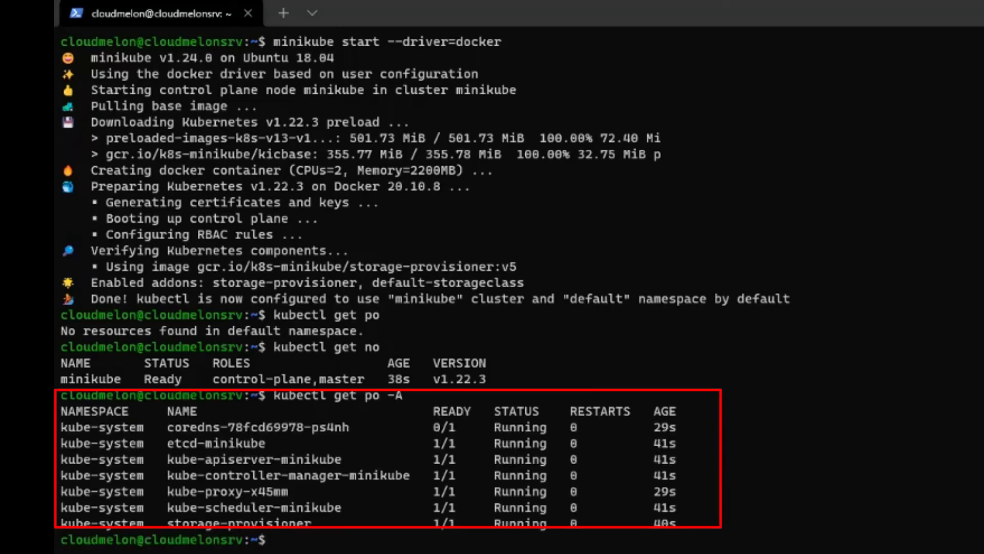